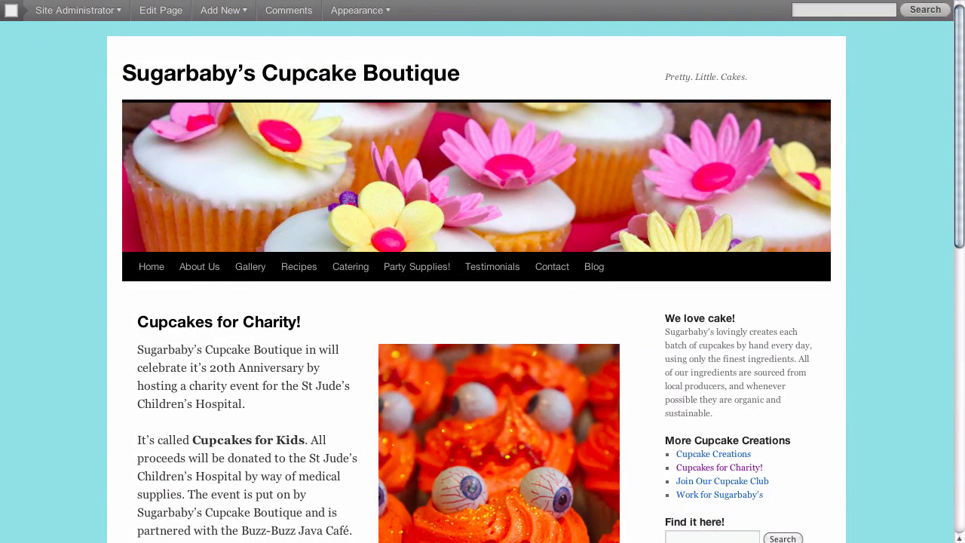
{"action": "mouse_move", "coordinate": [883, 294]}
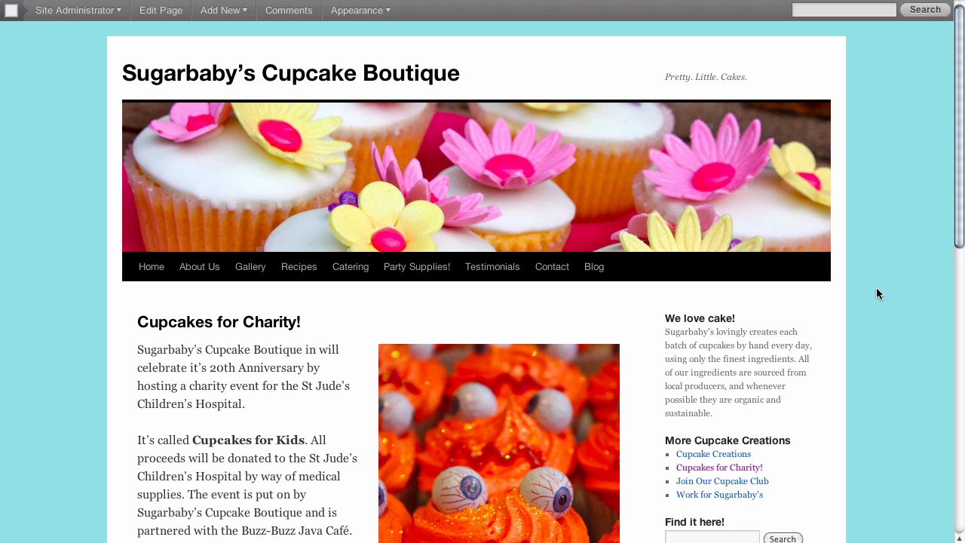
Look over the live Cupcakes for Charity! page, then open it in the page editor
{"action": "scroll", "scroll_direction": "down", "scroll_amount": 3}
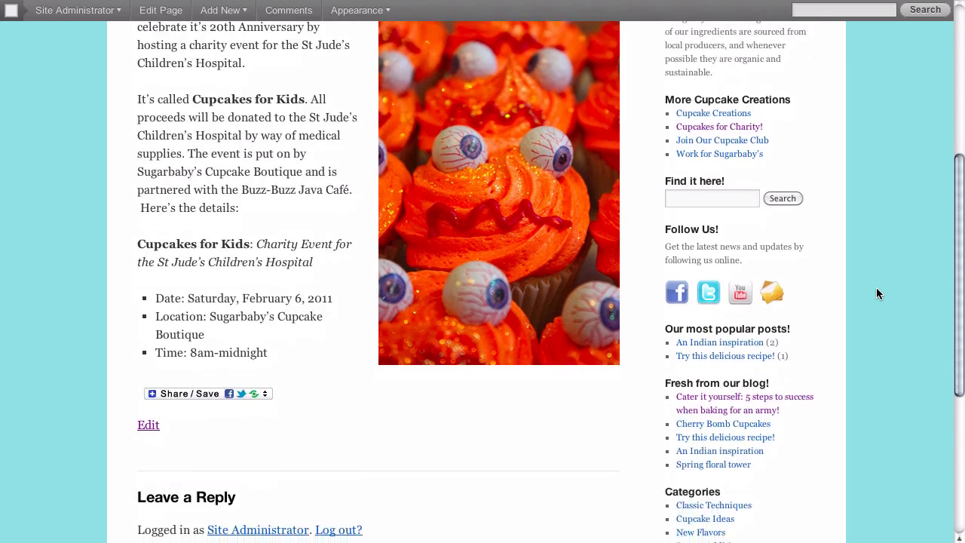
{"action": "scroll", "scroll_direction": "down", "scroll_amount": 3}
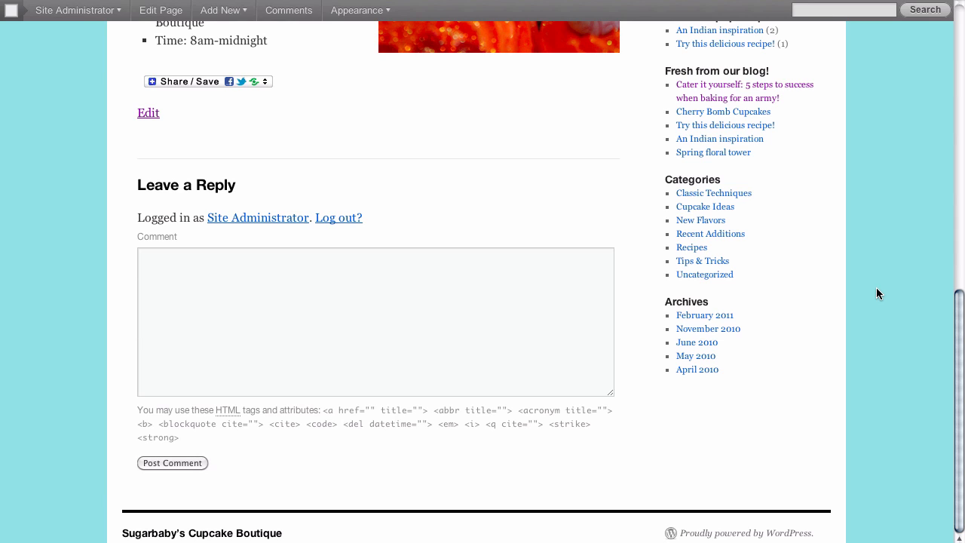
{"action": "scroll", "scroll_direction": "up", "scroll_amount": 3}
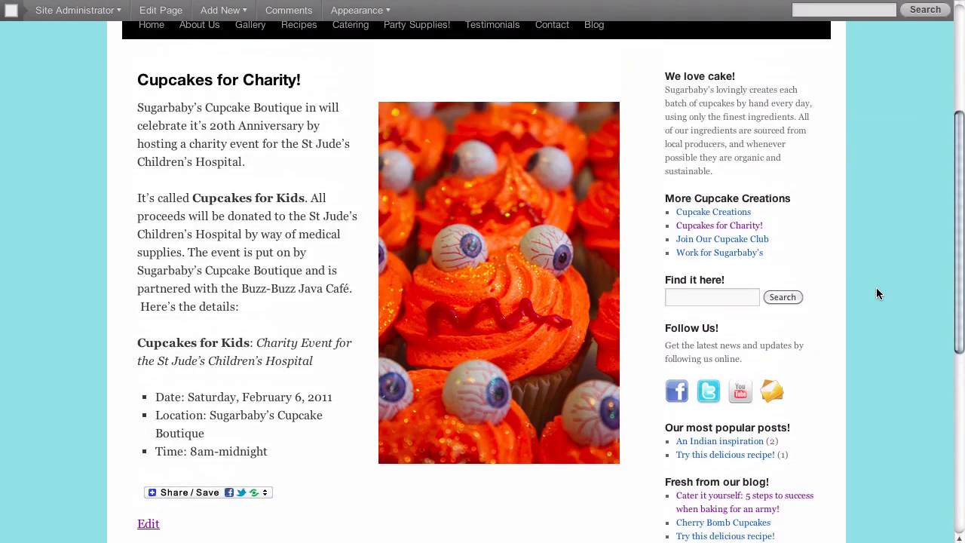
{"action": "scroll", "scroll_direction": "up", "scroll_amount": 3}
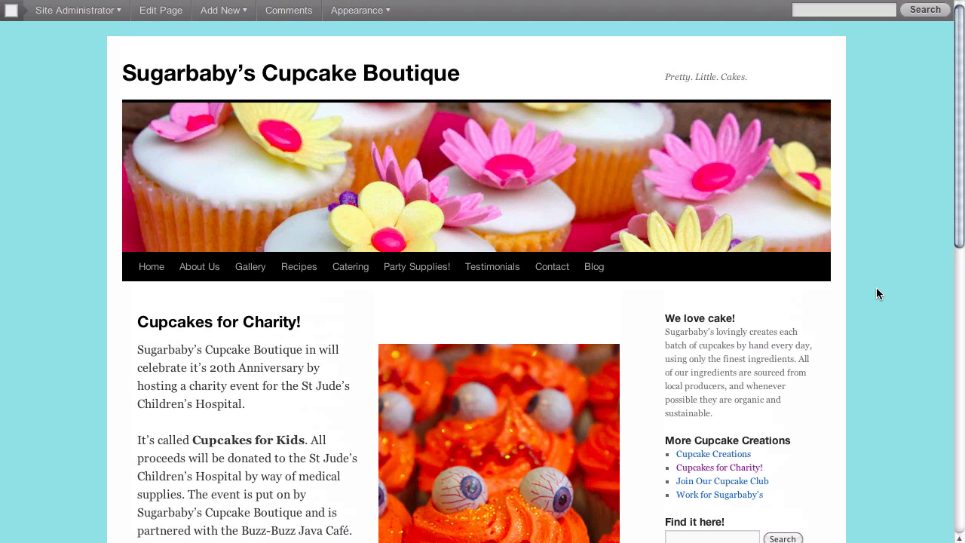
{"action": "mouse_move", "coordinate": [52, 250]}
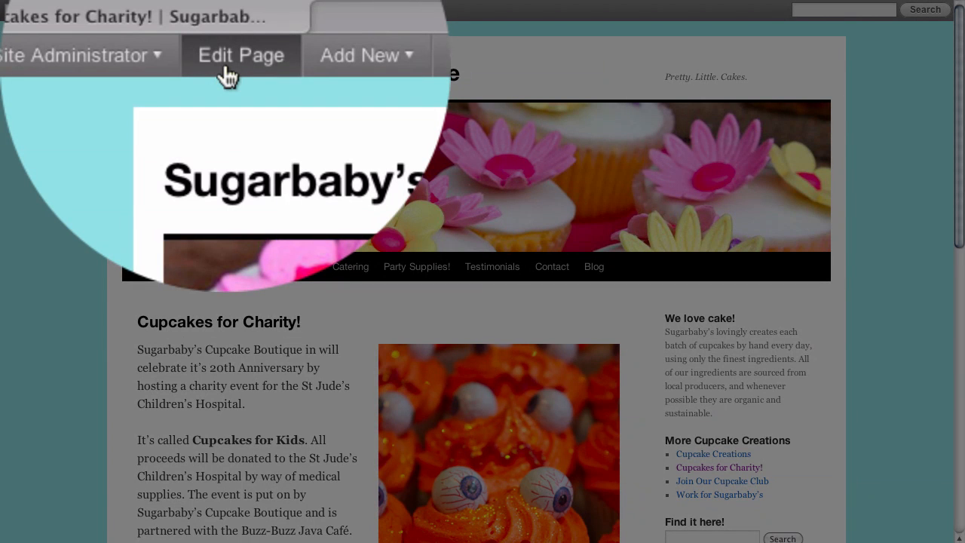
{"action": "left_click", "coordinate": [242, 55]}
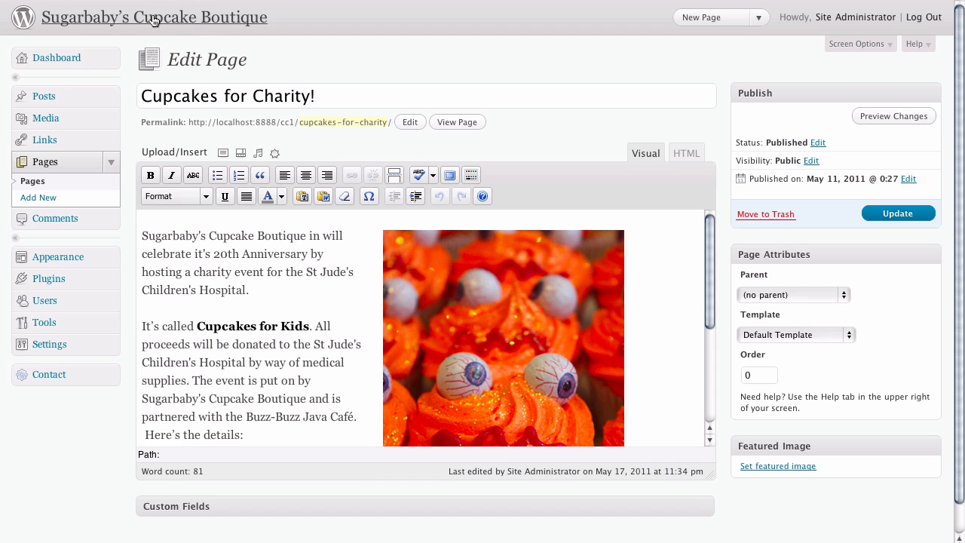
{"action": "mouse_move", "coordinate": [432, 41]}
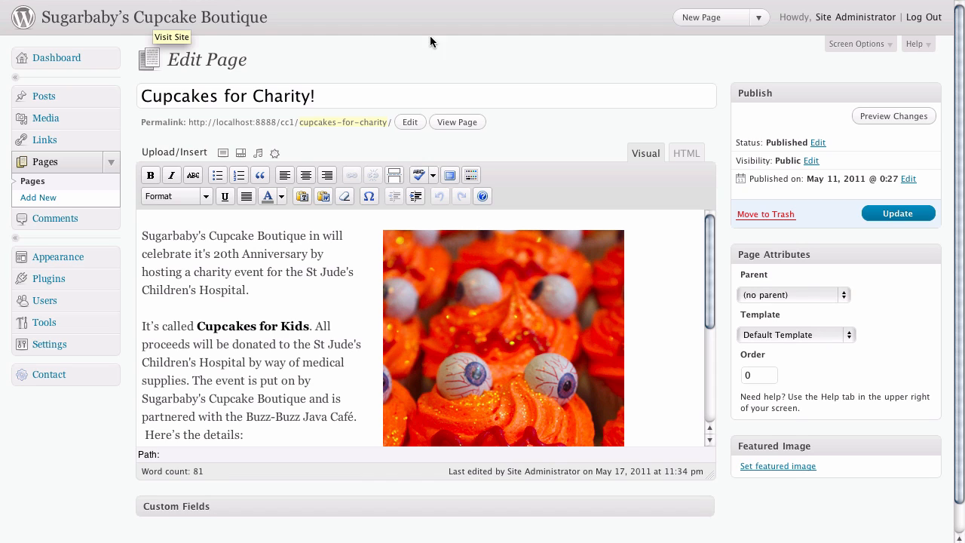
{"action": "mouse_move", "coordinate": [714, 63]}
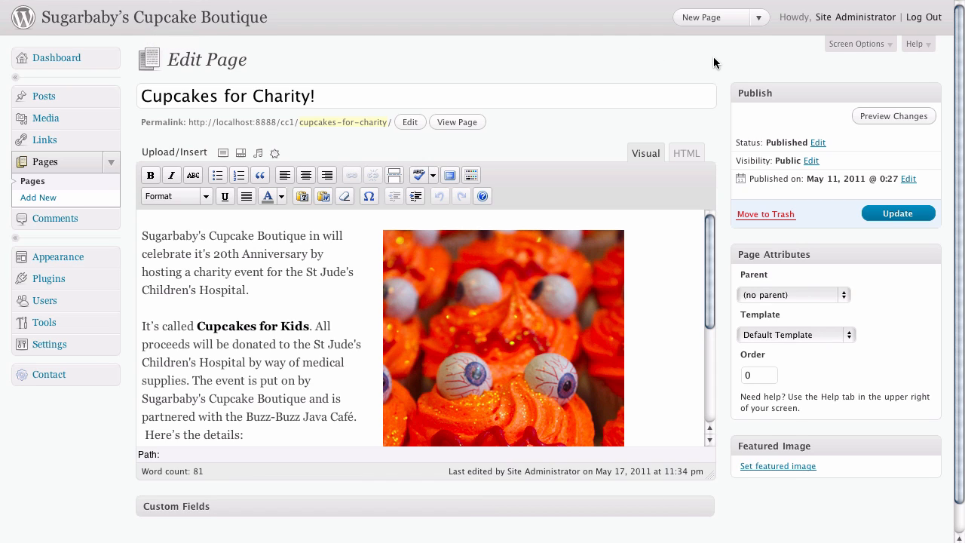
{"action": "mouse_move", "coordinate": [762, 64]}
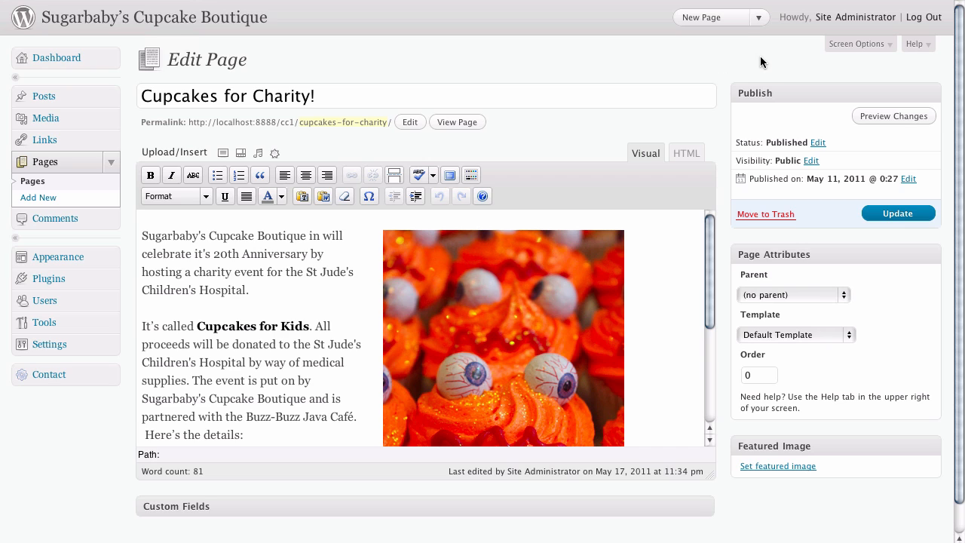
{"action": "mouse_move", "coordinate": [784, 62]}
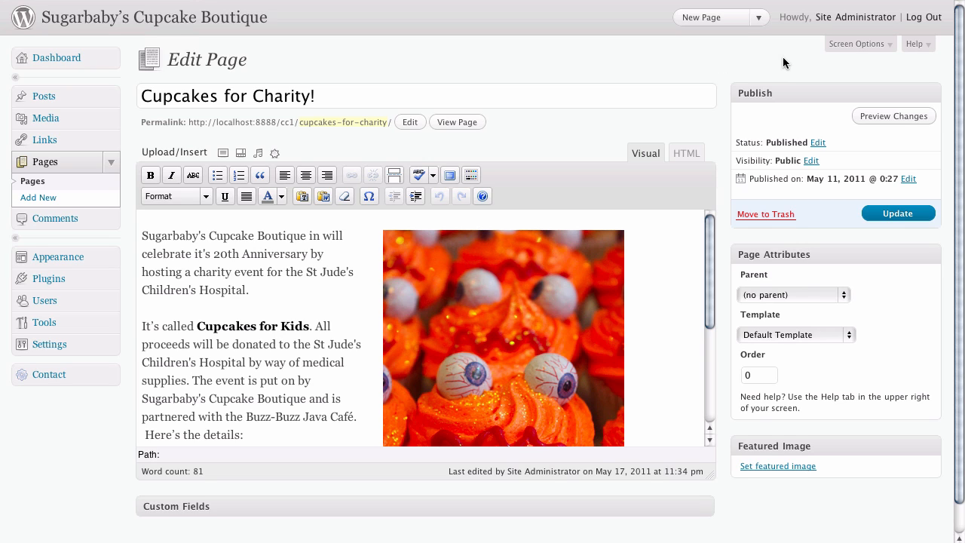
{"action": "mouse_move", "coordinate": [853, 59]}
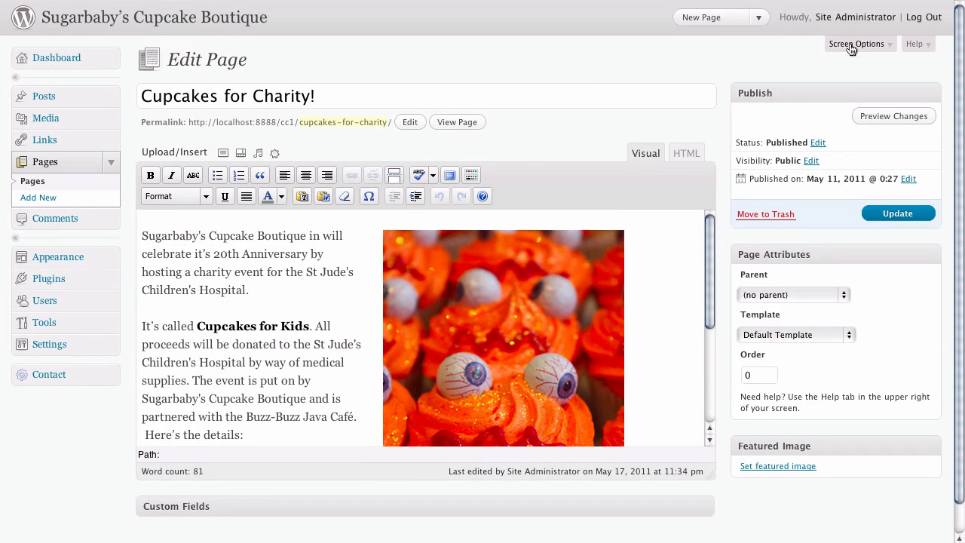
Enable the Discussion box through the editor's Screen Options
{"action": "left_click", "coordinate": [855, 44]}
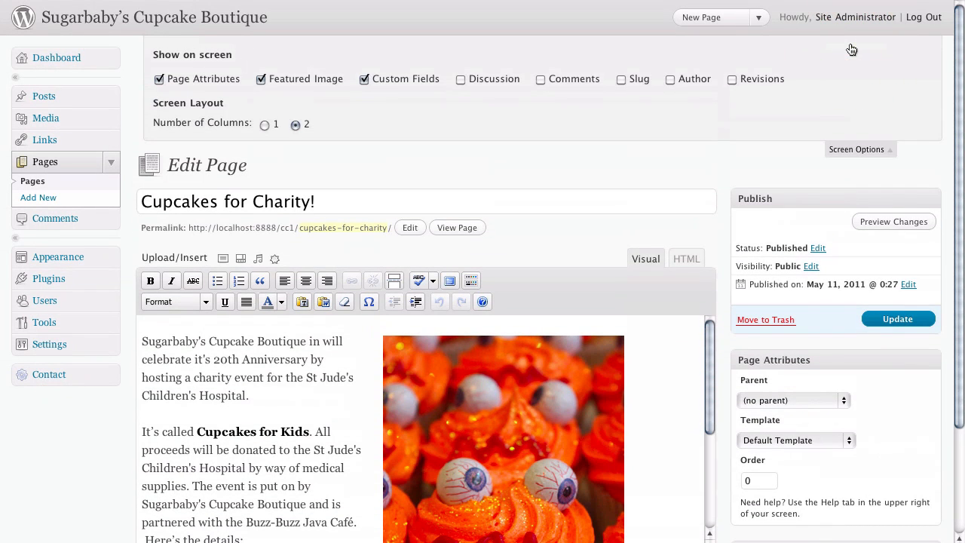
{"action": "mouse_move", "coordinate": [772, 112]}
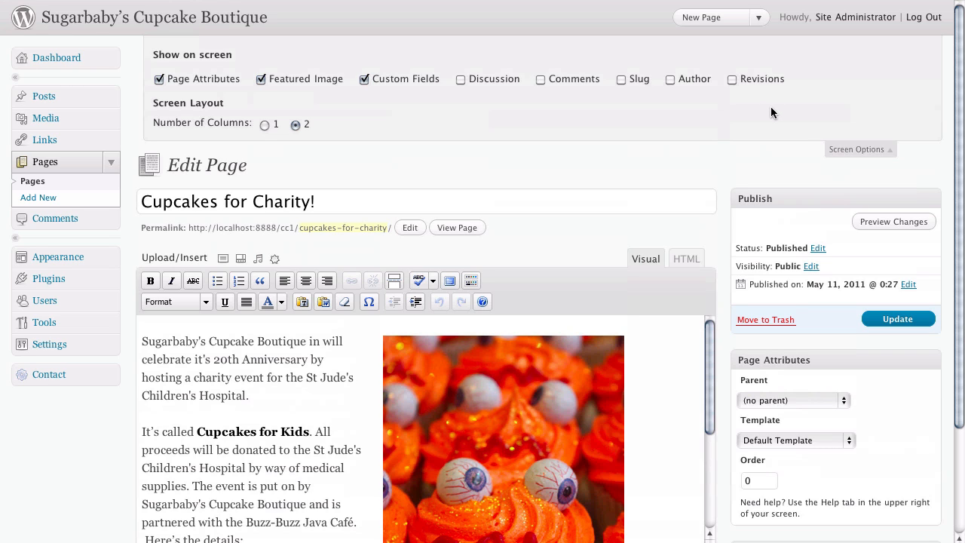
{"action": "mouse_move", "coordinate": [671, 117]}
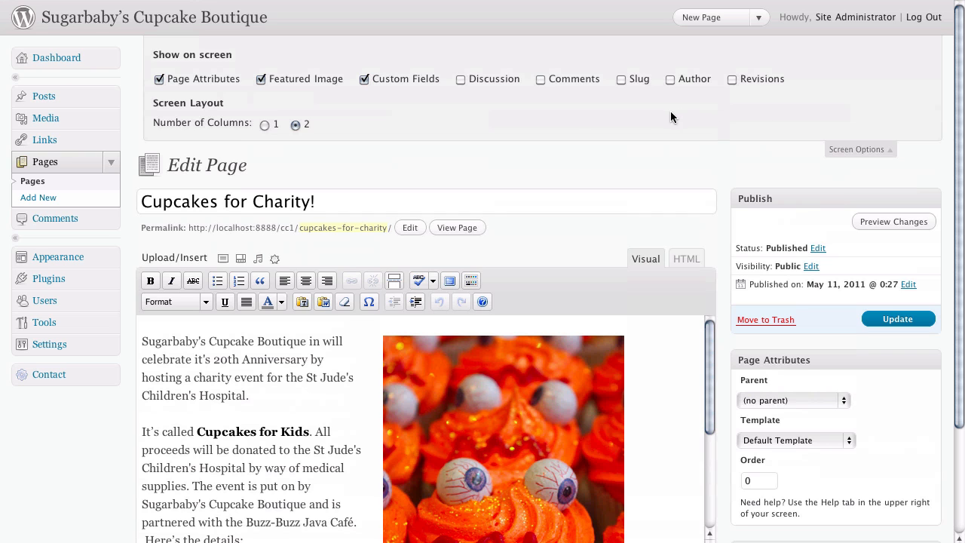
{"action": "mouse_move", "coordinate": [477, 98]}
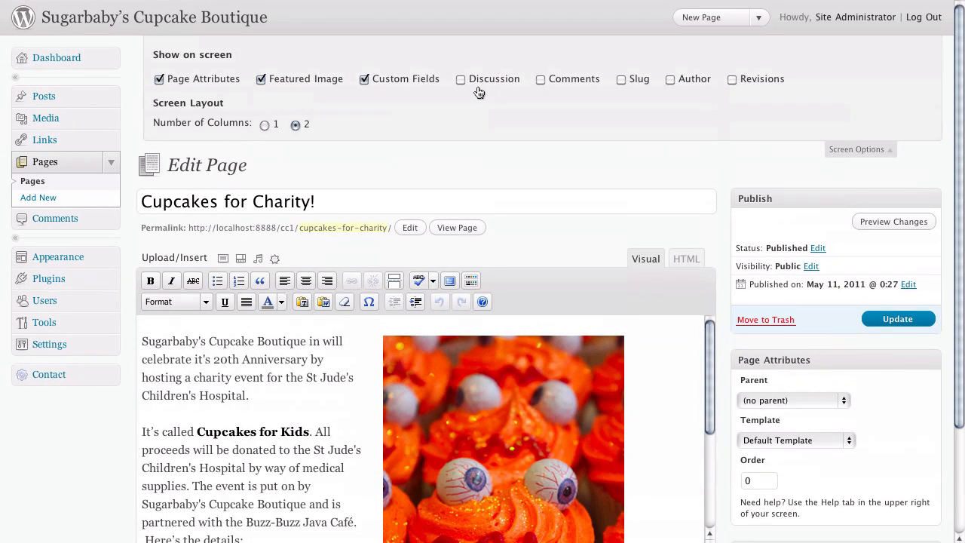
{"action": "mouse_move", "coordinate": [460, 86]}
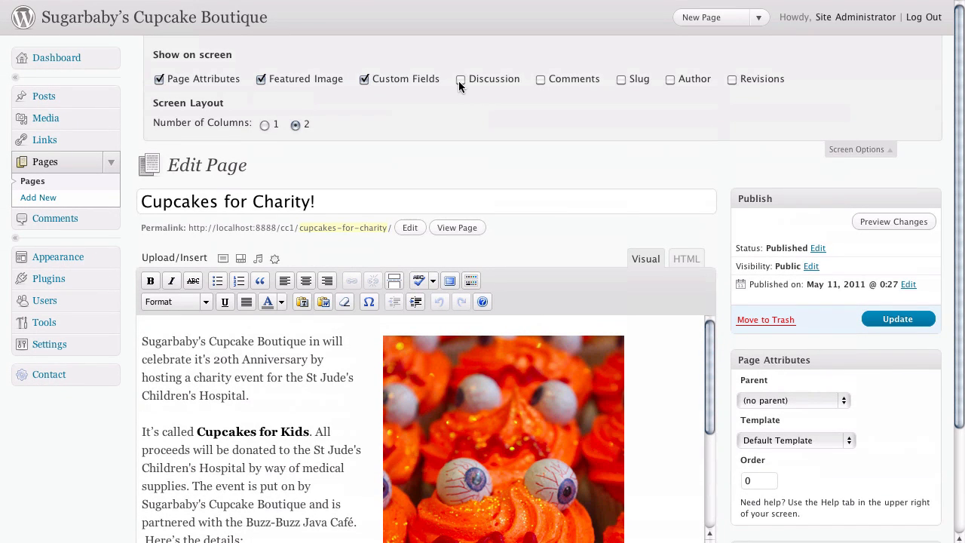
{"action": "left_click", "coordinate": [461, 78]}
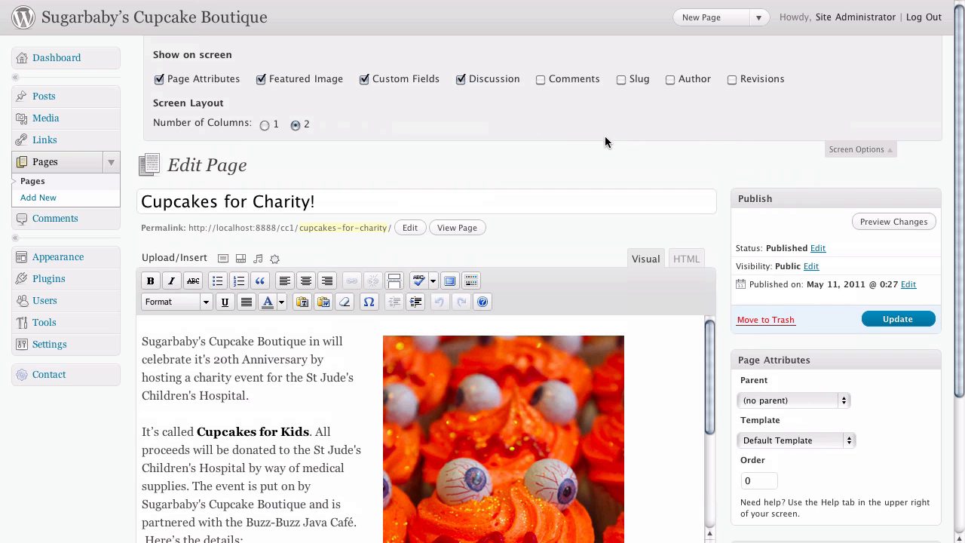
Untick Allow trackbacks and pingbacks and Allow comments in the Discussion box
{"action": "scroll", "scroll_direction": "down", "scroll_amount": 3}
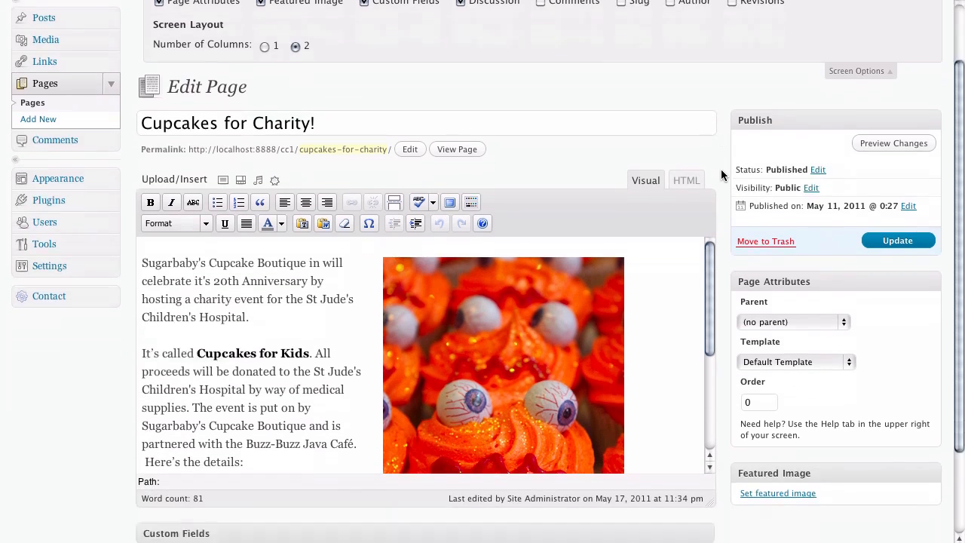
{"action": "scroll", "scroll_direction": "down", "scroll_amount": 3}
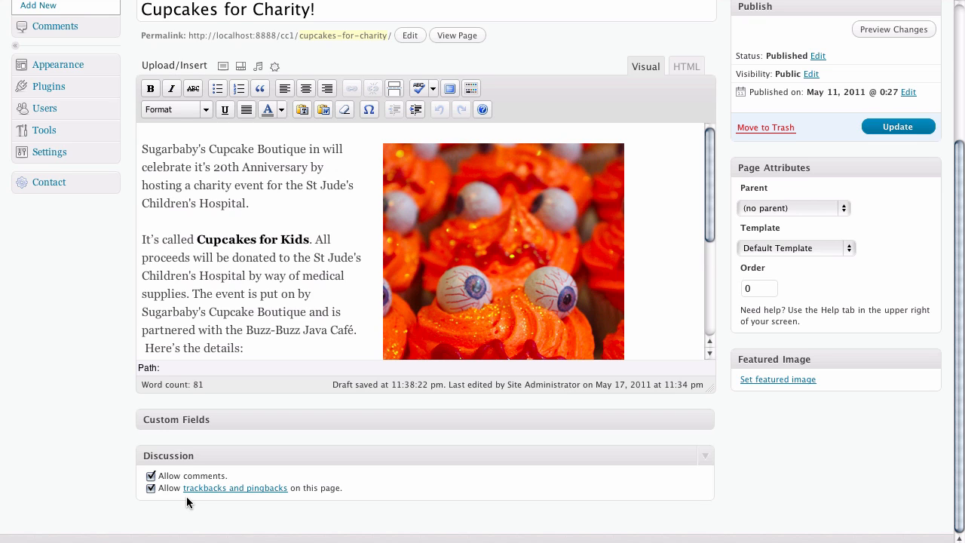
{"action": "mouse_move", "coordinate": [173, 503]}
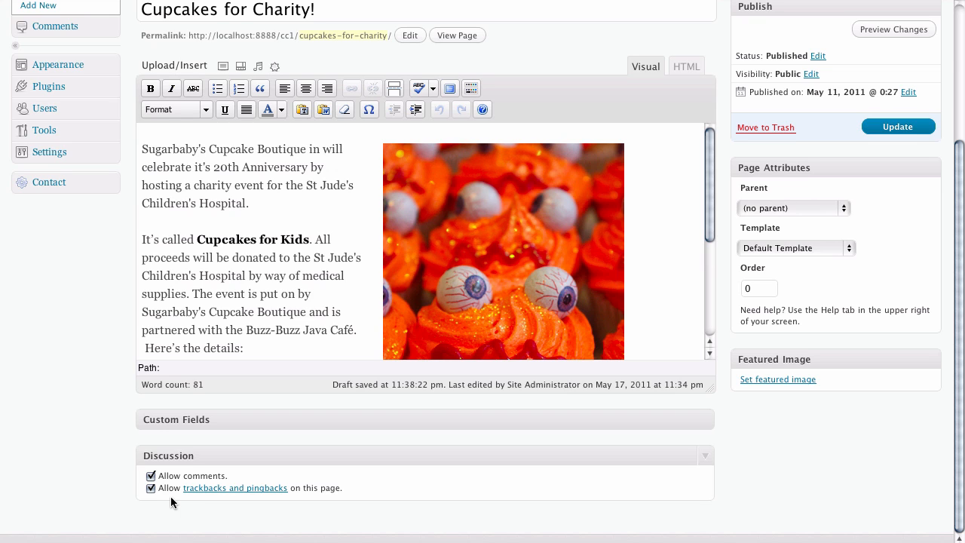
{"action": "left_click", "coordinate": [151, 488]}
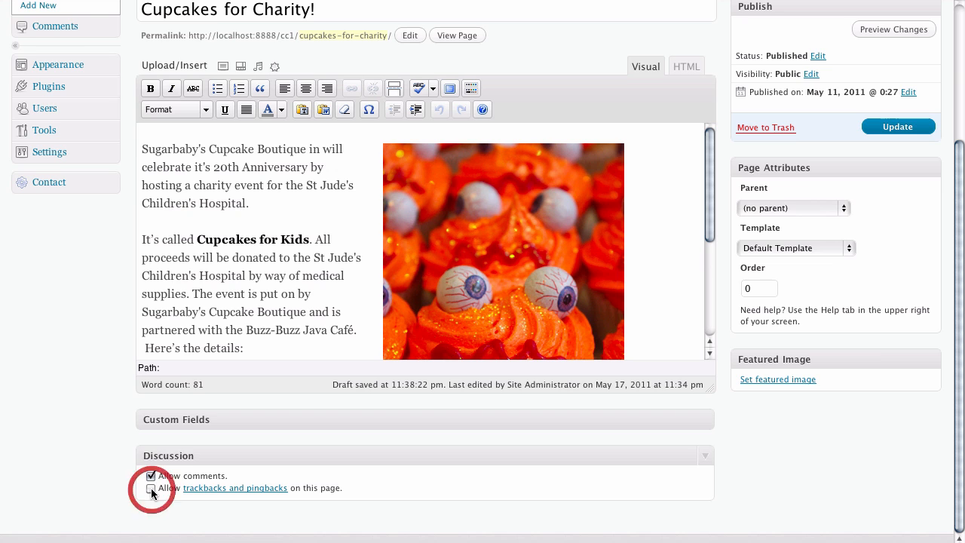
{"action": "left_click", "coordinate": [150, 475]}
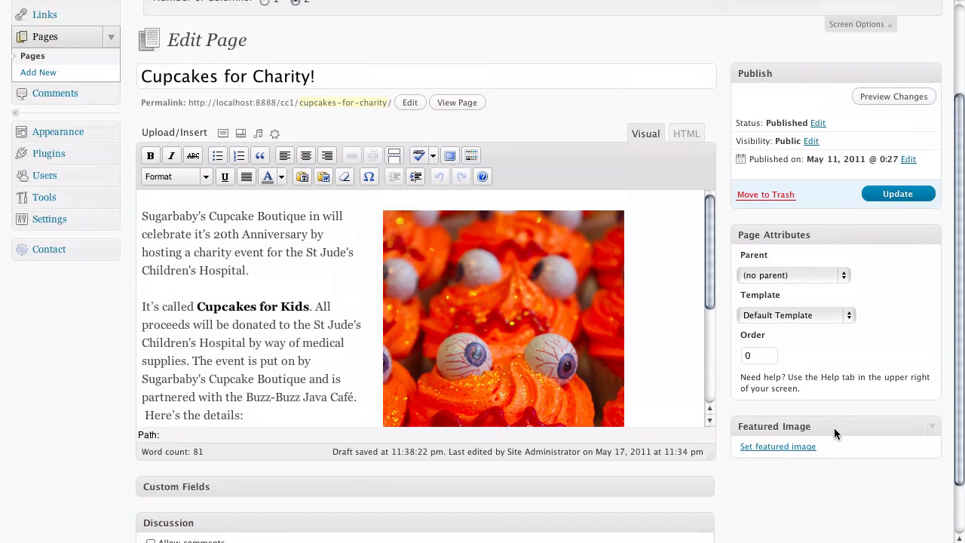
{"action": "left_click", "coordinate": [857, 24]}
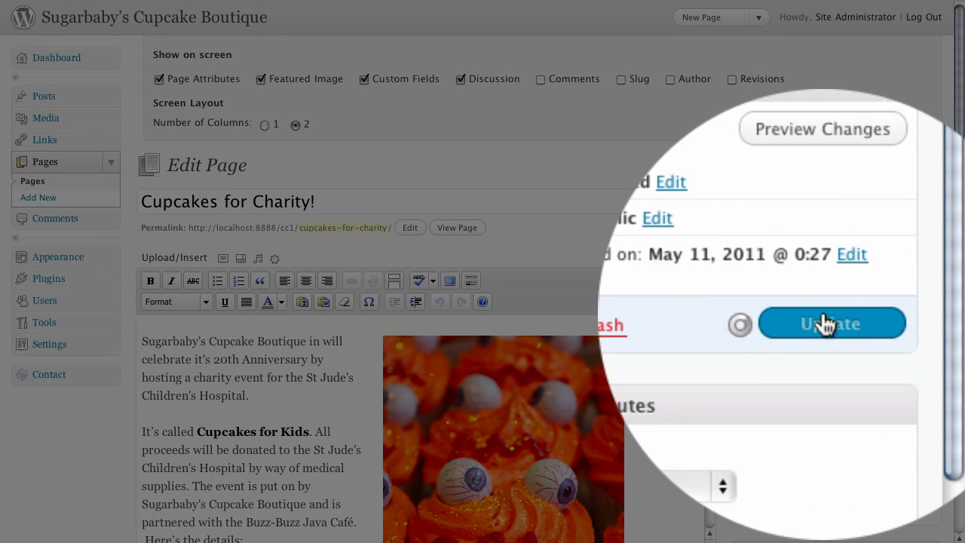
Update the page and view the live Cupcakes for Charity! page
{"action": "left_click", "coordinate": [832, 322]}
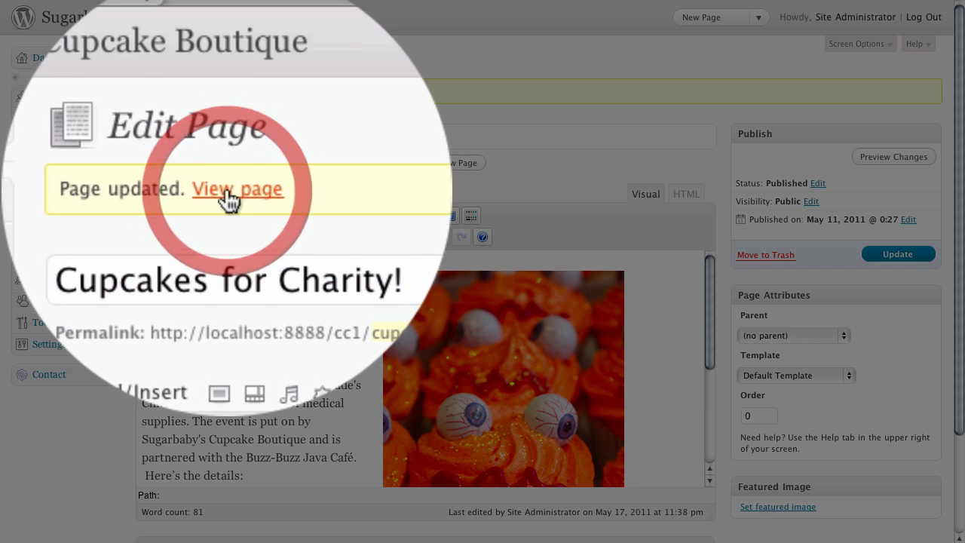
{"action": "left_click", "coordinate": [238, 188]}
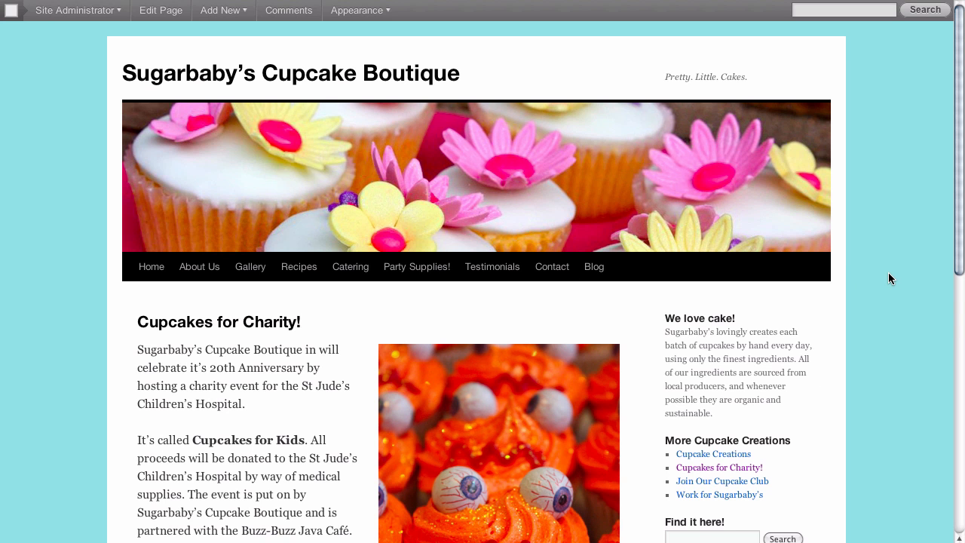
Check that the live page has no comment form, then go to the Dashboard
{"action": "scroll", "scroll_direction": "down", "scroll_amount": 3}
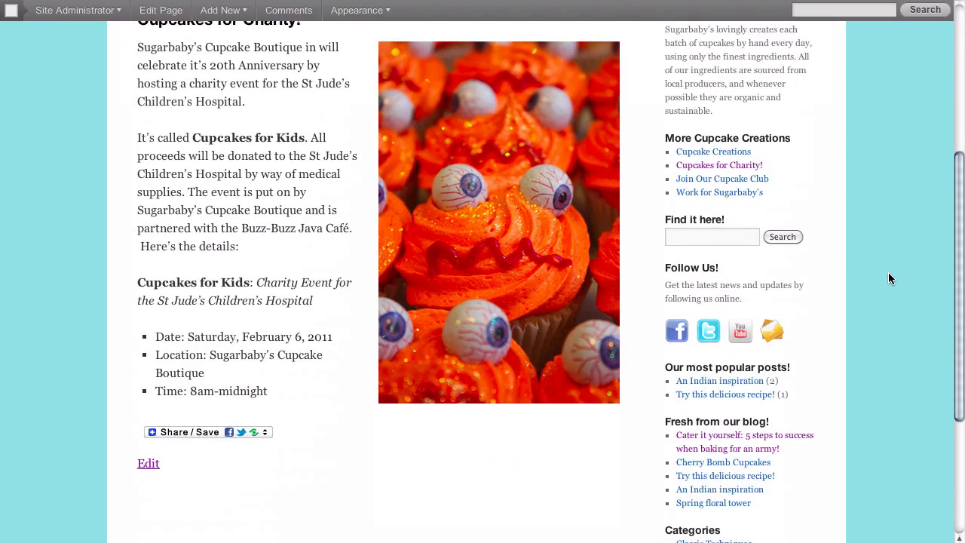
{"action": "scroll", "scroll_direction": "down", "scroll_amount": 3}
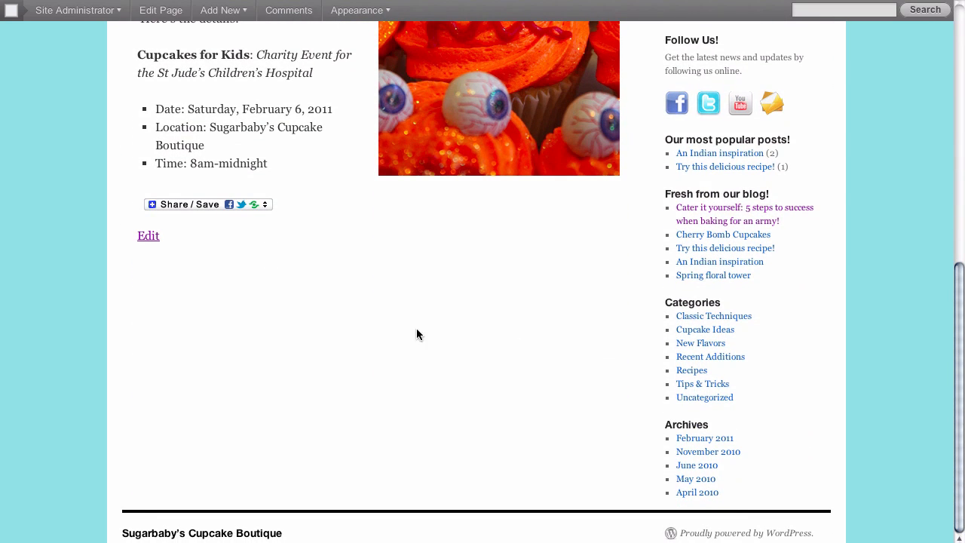
{"action": "mouse_move", "coordinate": [338, 342]}
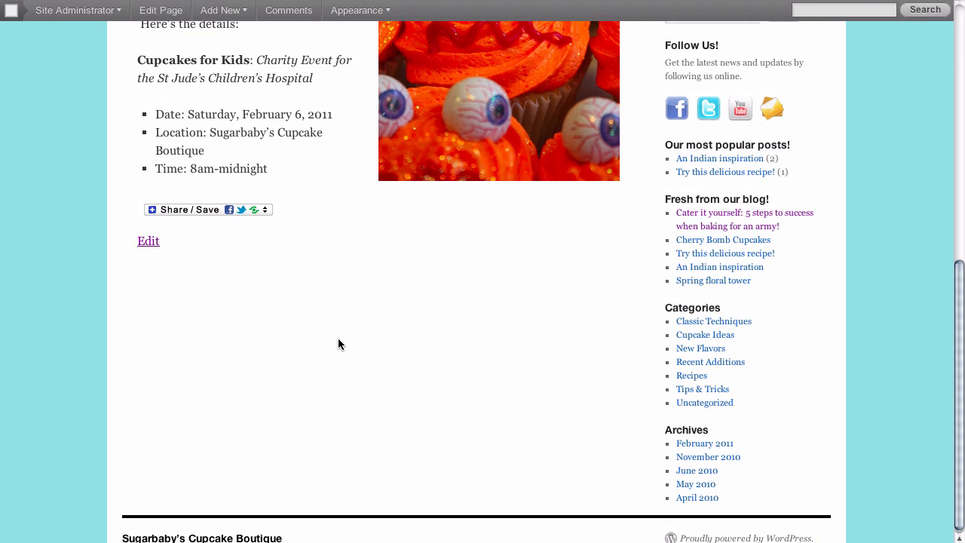
{"action": "scroll", "scroll_direction": "up", "scroll_amount": 3}
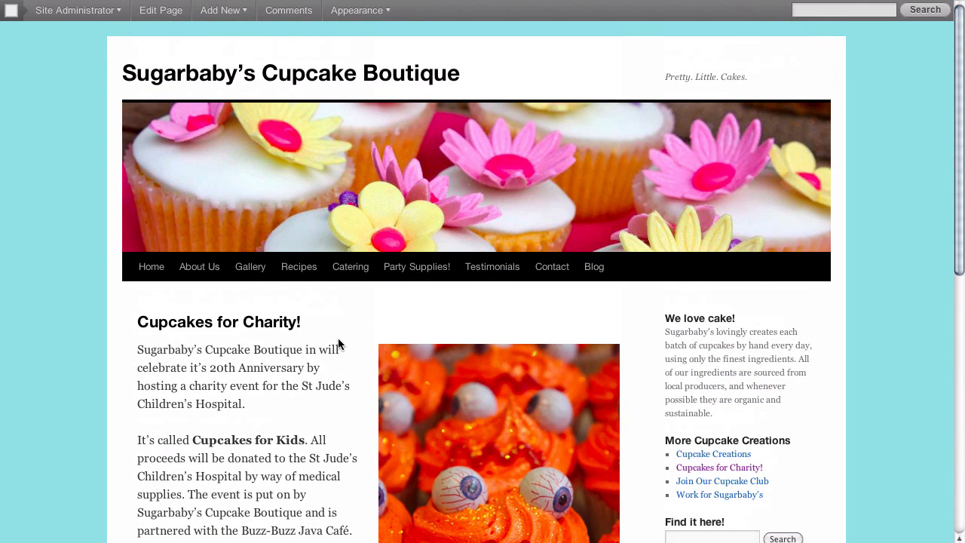
{"action": "mouse_move", "coordinate": [65, 56]}
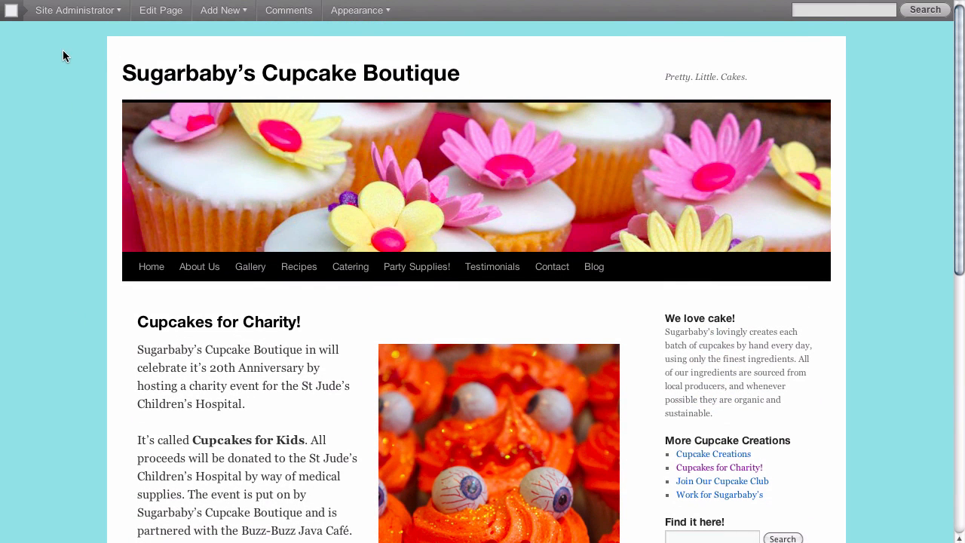
{"action": "left_click", "coordinate": [74, 10]}
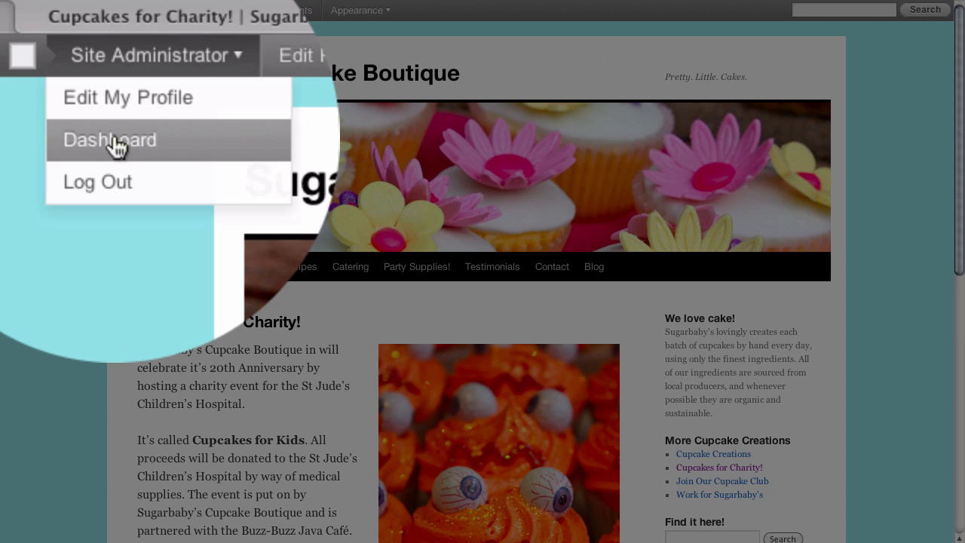
{"action": "left_click", "coordinate": [109, 140]}
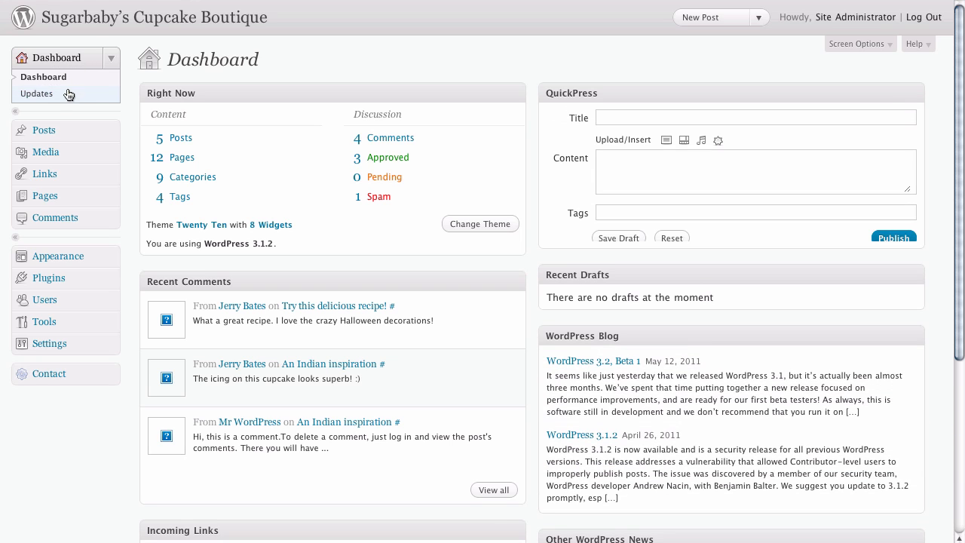
{"action": "mouse_move", "coordinate": [46, 152]}
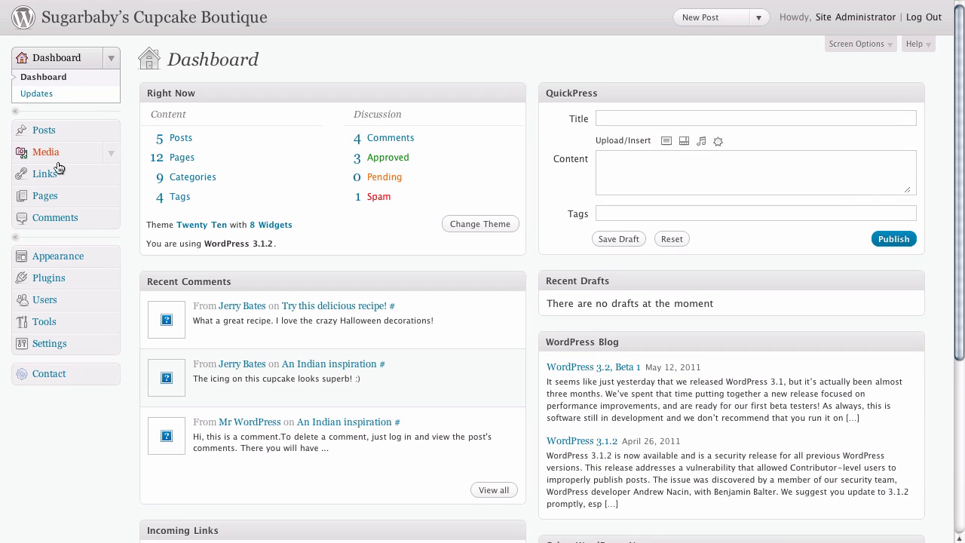
Open the Pages list and start Quick Edit on Work for Sugarbaby's
{"action": "left_click", "coordinate": [44, 196]}
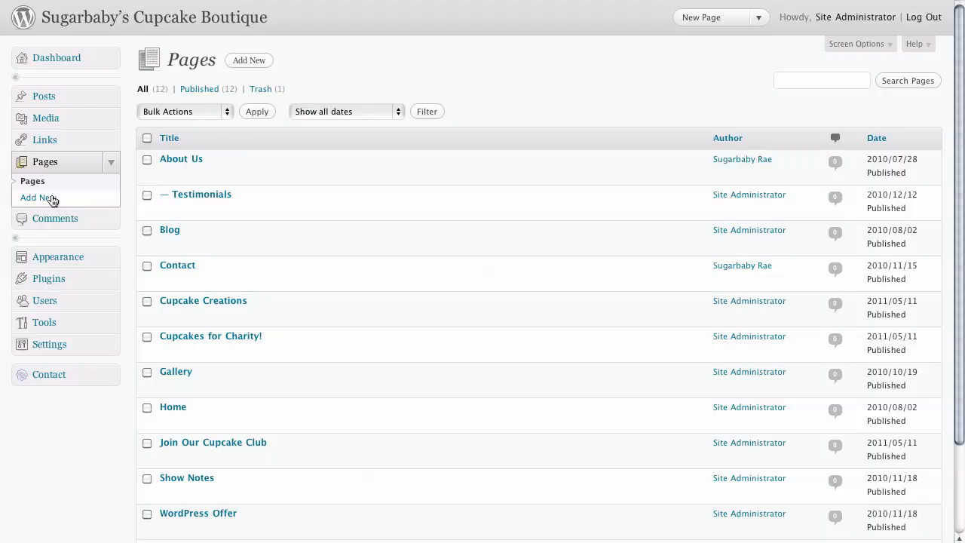
{"action": "mouse_move", "coordinate": [607, 75]}
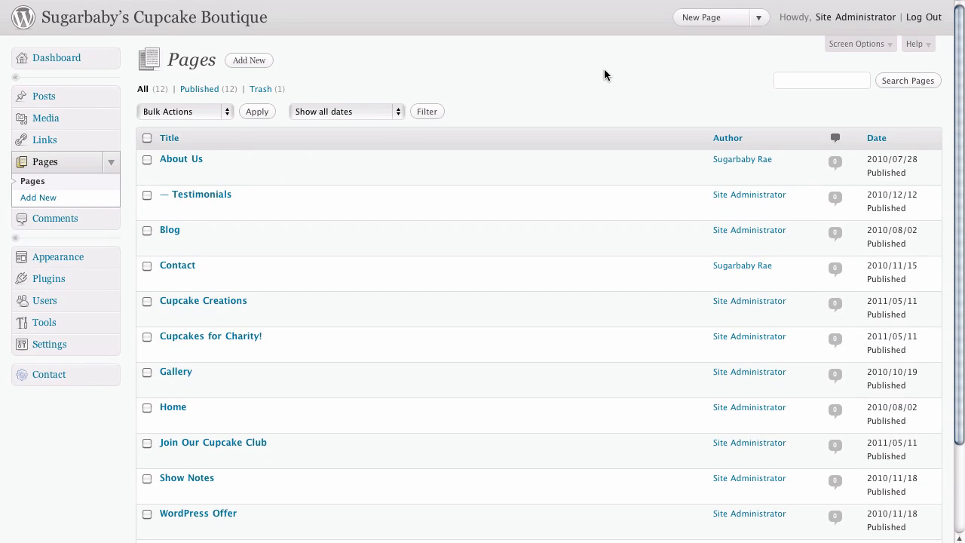
{"action": "scroll", "scroll_direction": "down", "scroll_amount": 3}
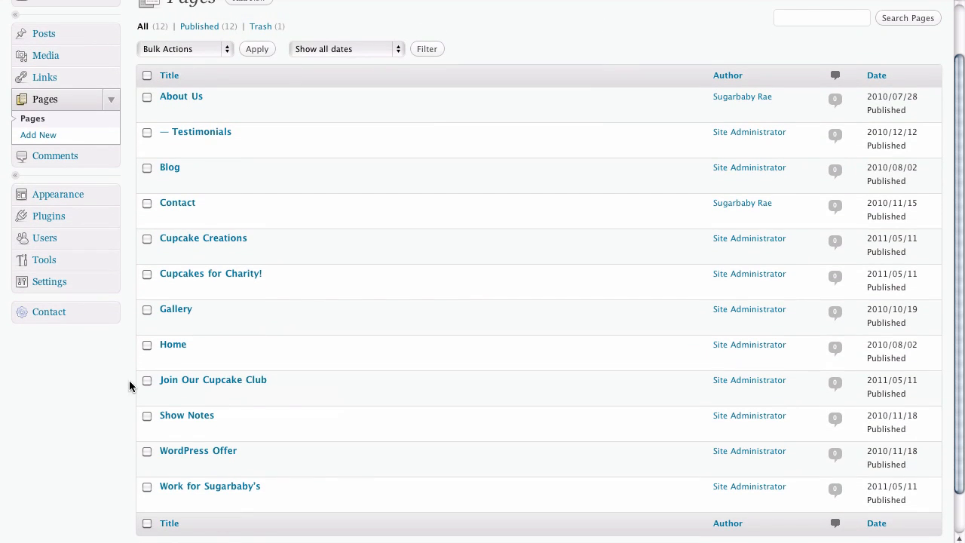
{"action": "mouse_move", "coordinate": [213, 379]}
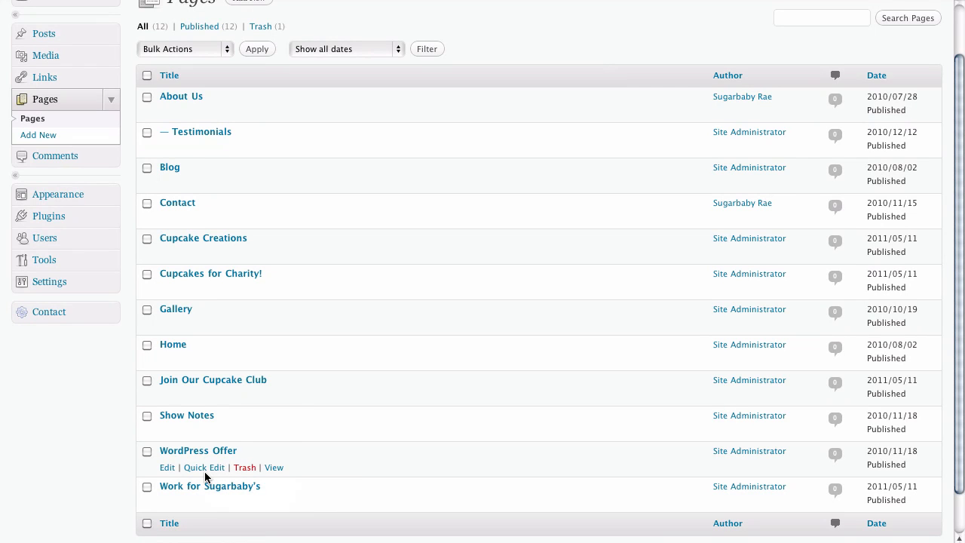
{"action": "mouse_move", "coordinate": [211, 507]}
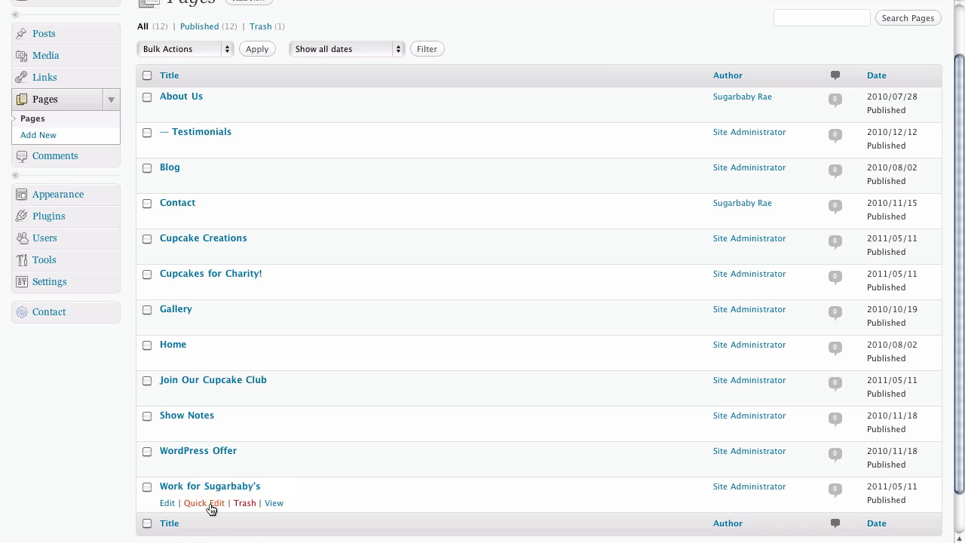
{"action": "mouse_move", "coordinate": [204, 503]}
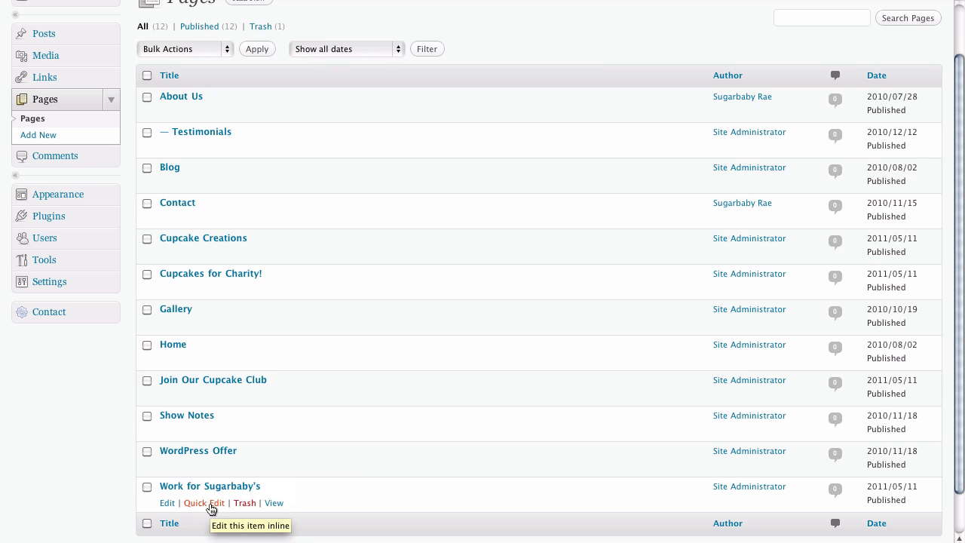
{"action": "left_click", "coordinate": [204, 502]}
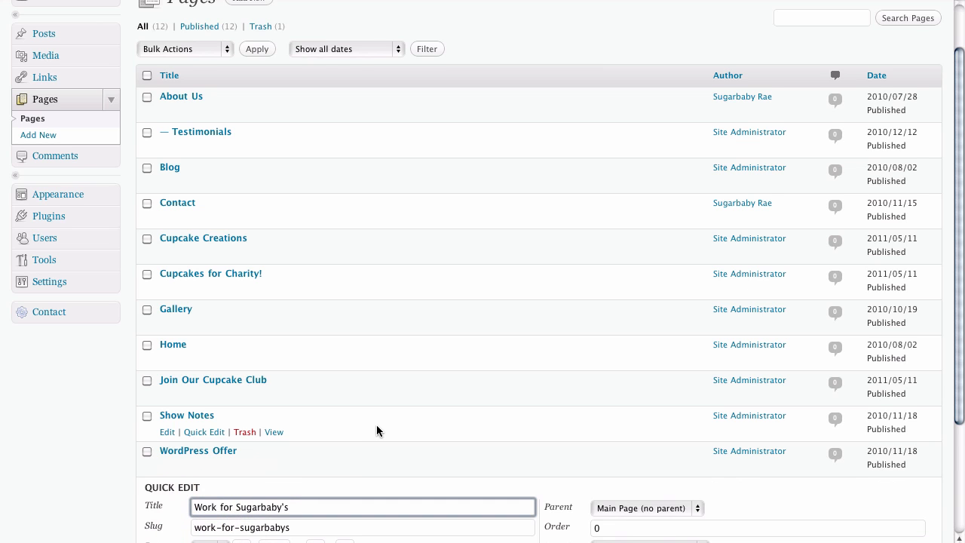
Uncheck Allow Comments for Work for Sugarbaby's and save the quick edit
{"action": "scroll", "scroll_direction": "down", "scroll_amount": 3}
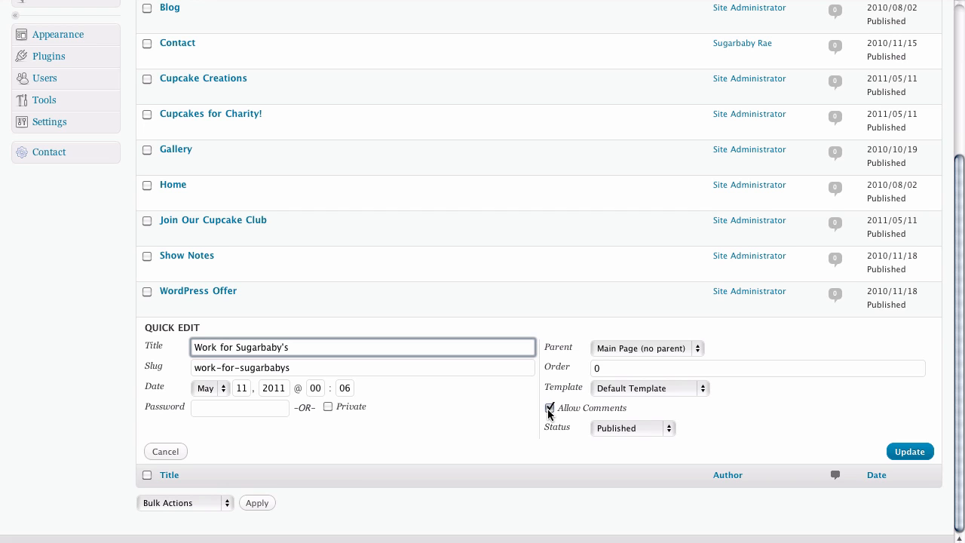
{"action": "left_click", "coordinate": [550, 408]}
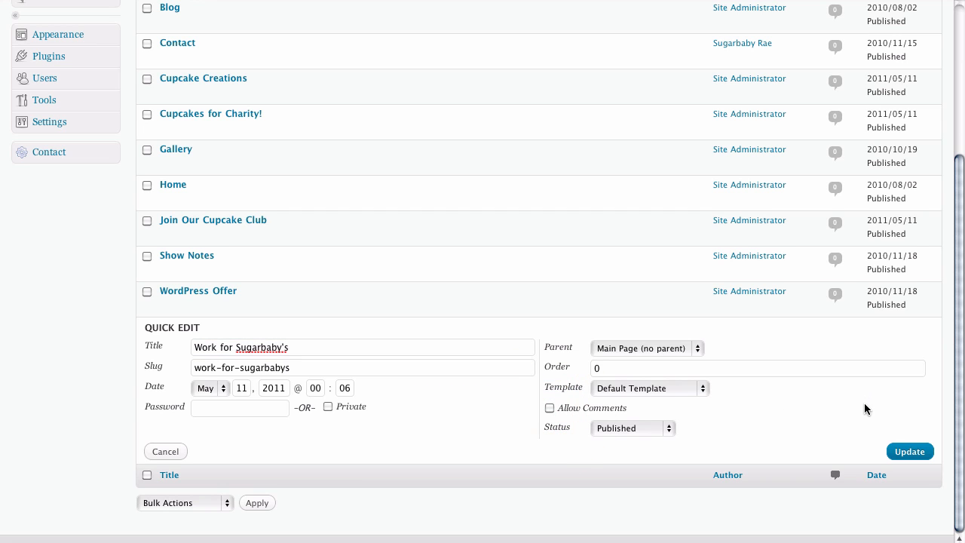
{"action": "left_click", "coordinate": [909, 451]}
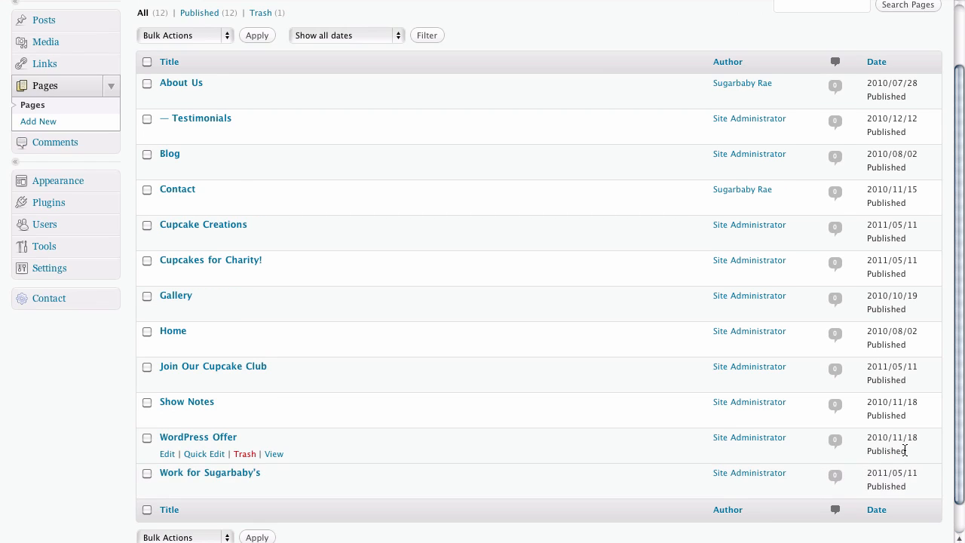
{"action": "mouse_move", "coordinate": [629, 443]}
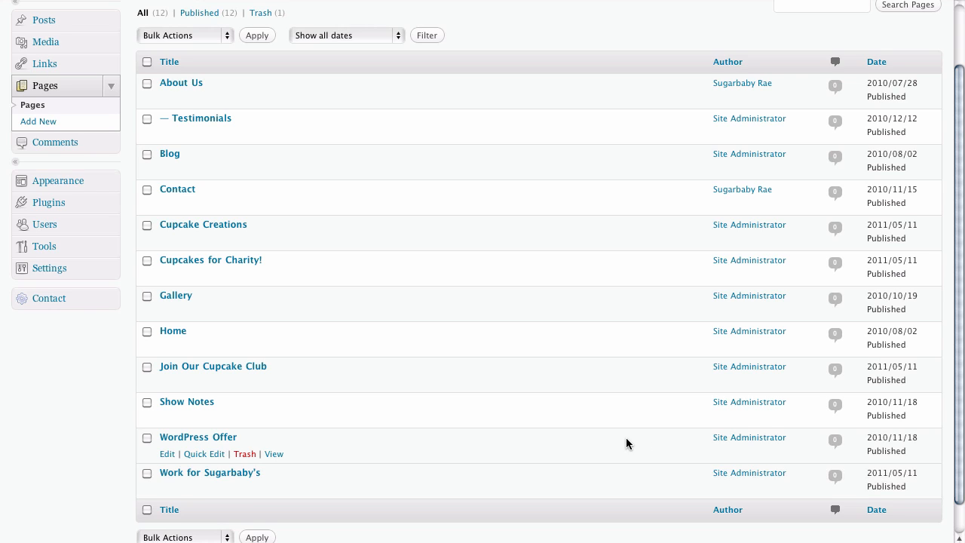
{"action": "mouse_move", "coordinate": [267, 154]}
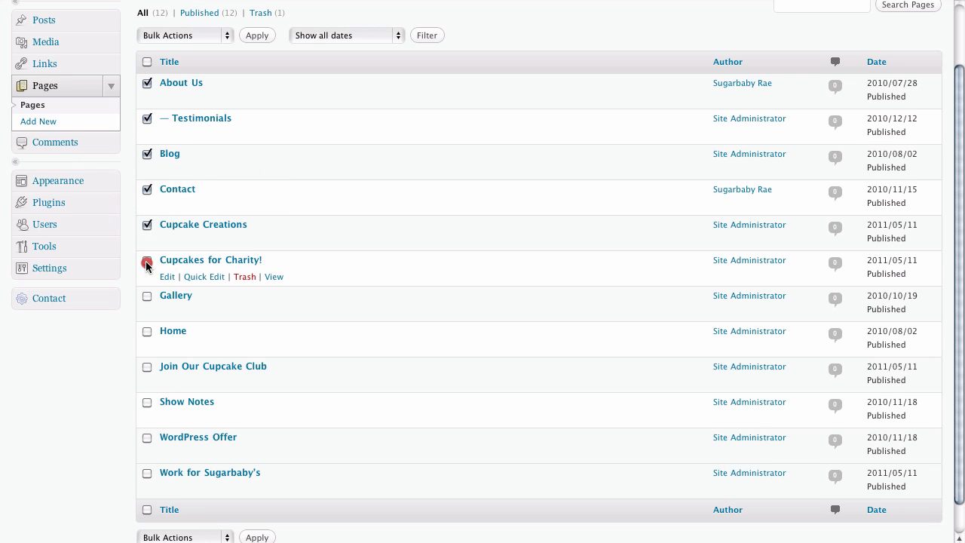
Select all 12 pages and choose Edit from the Bulk Actions dropdown
{"action": "left_click", "coordinate": [147, 295]}
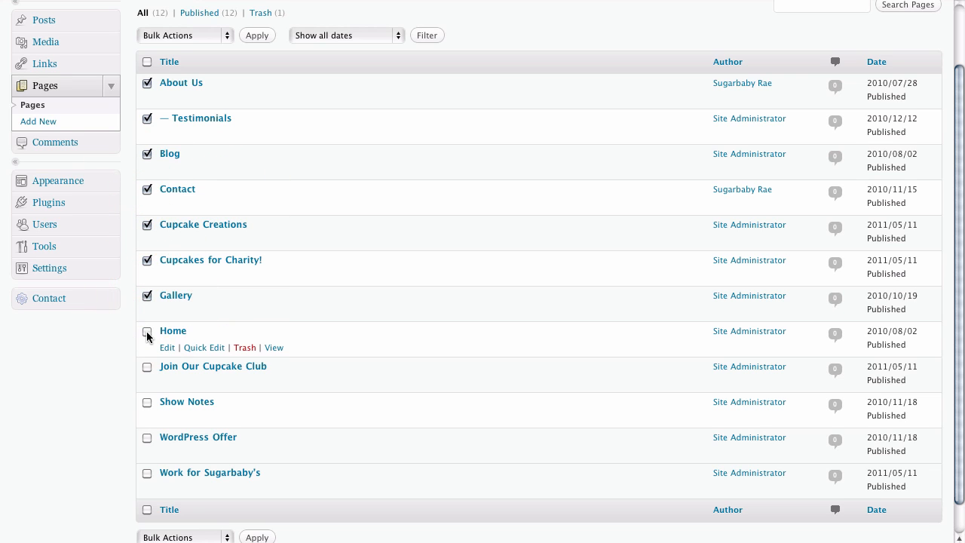
{"action": "left_click", "coordinate": [147, 332]}
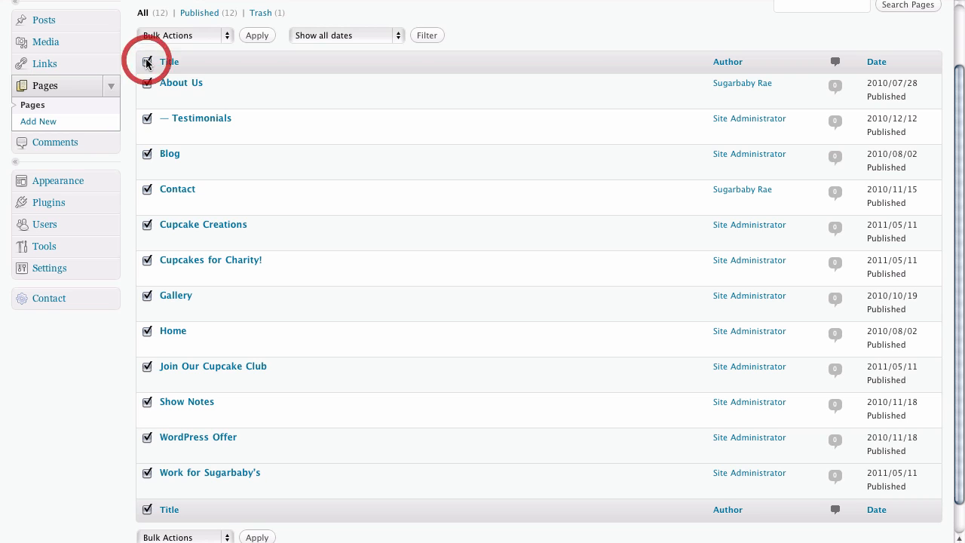
{"action": "left_click", "coordinate": [168, 61]}
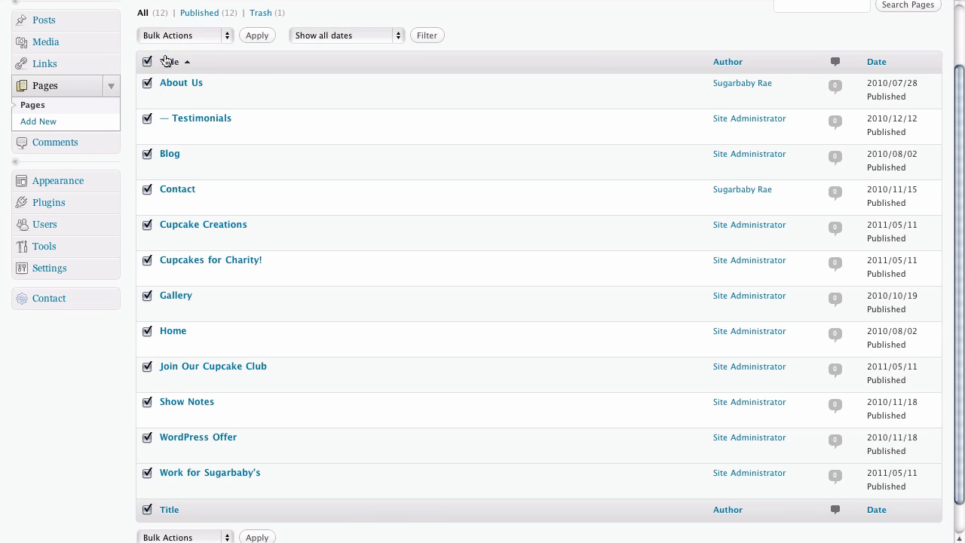
{"action": "left_click", "coordinate": [226, 35]}
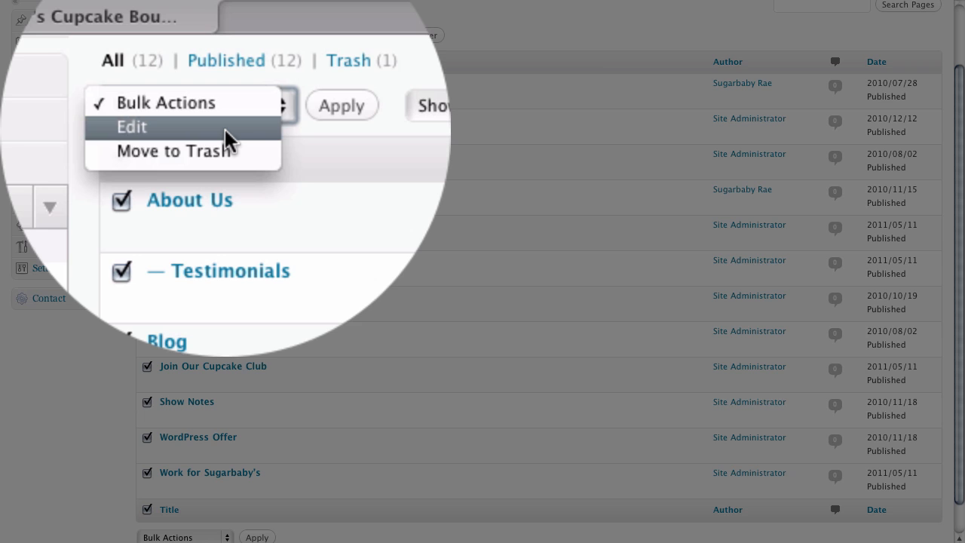
{"action": "left_click", "coordinate": [132, 127]}
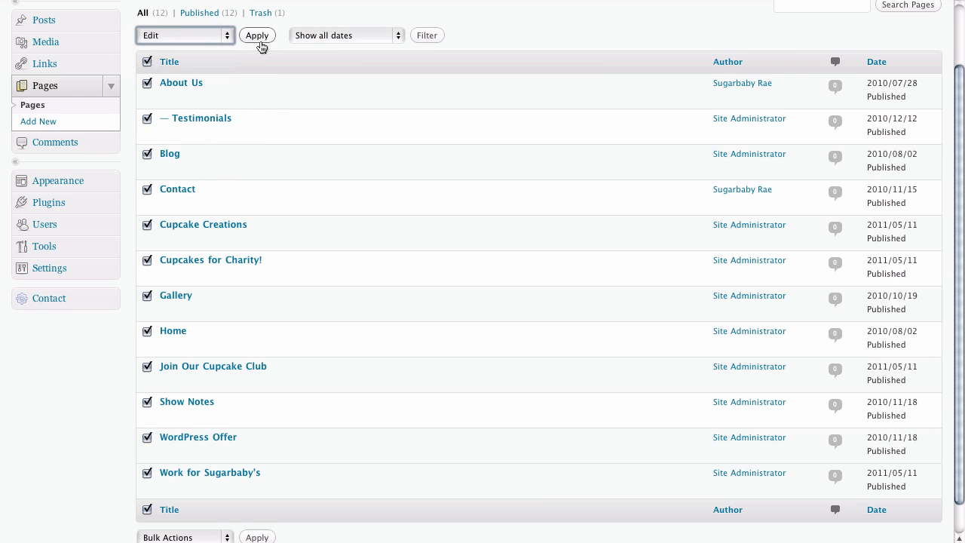
Bulk-edit all 12 pages to set Comments to Do not allow and update
{"action": "left_click", "coordinate": [257, 35]}
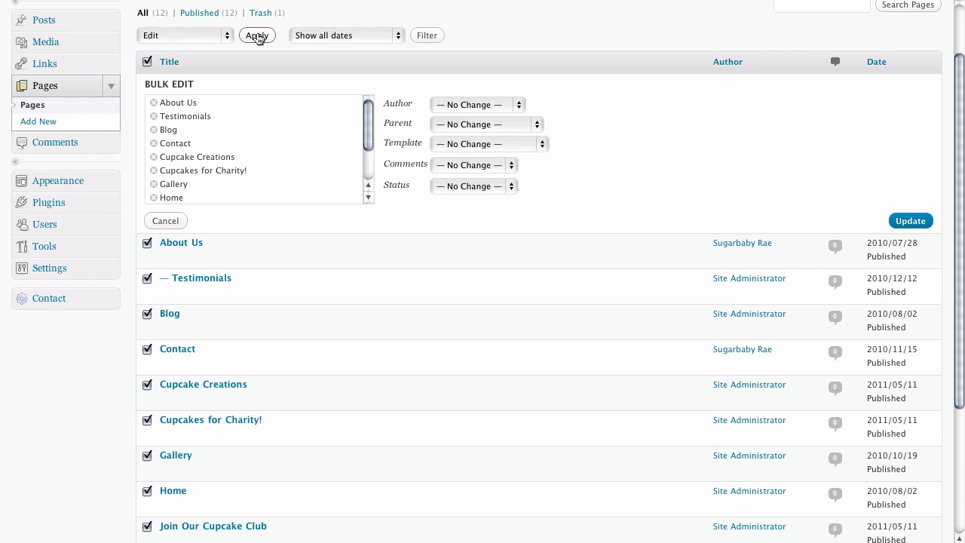
{"action": "mouse_move", "coordinate": [293, 125]}
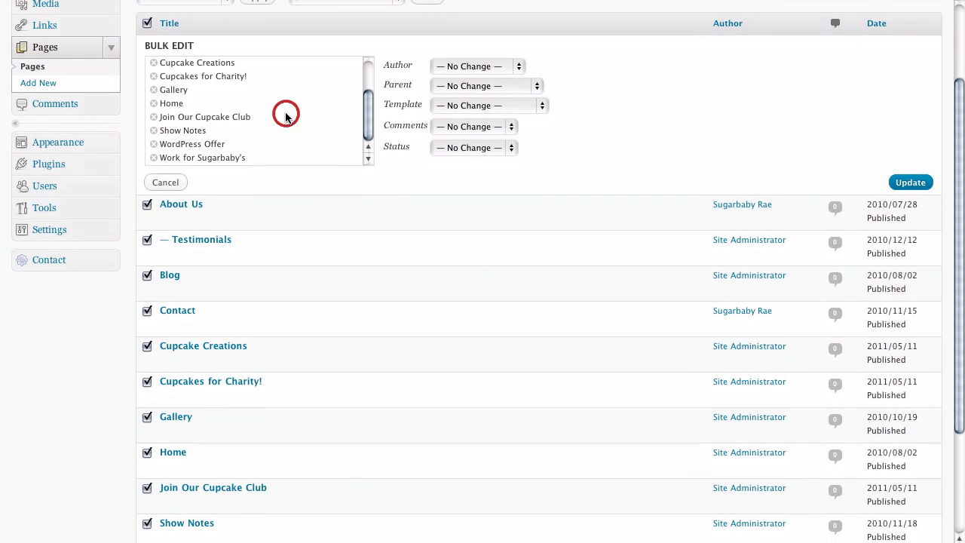
{"action": "mouse_move", "coordinate": [528, 126]}
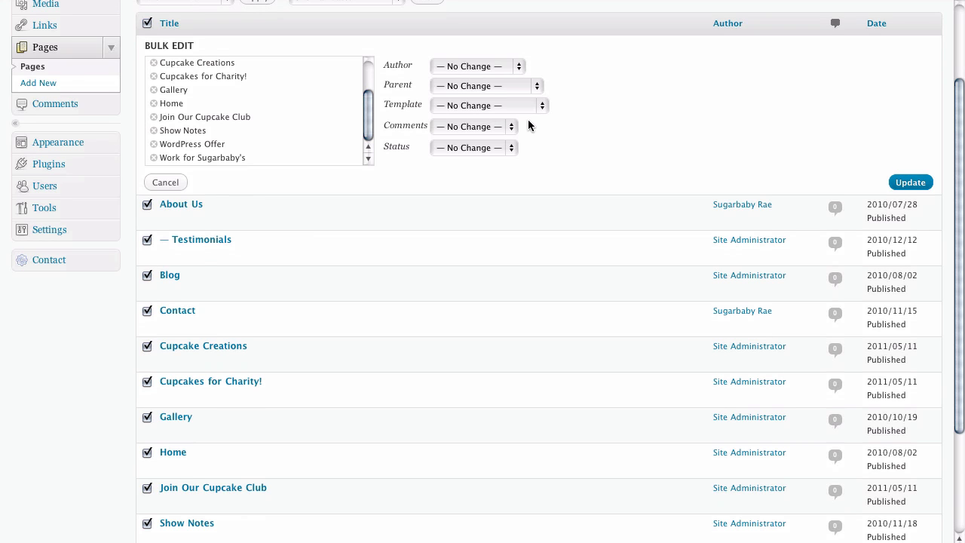
{"action": "mouse_move", "coordinate": [426, 138]}
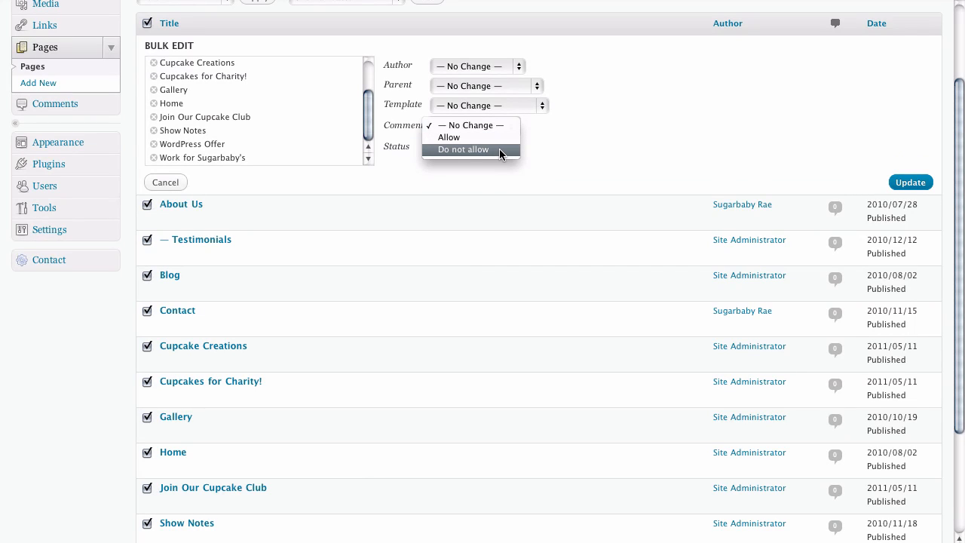
{"action": "left_click", "coordinate": [463, 149]}
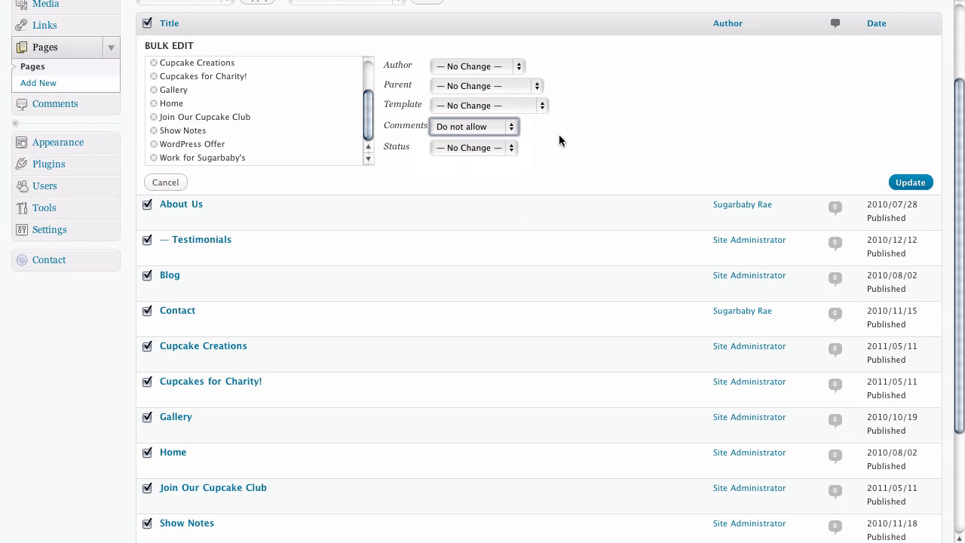
{"action": "mouse_move", "coordinate": [803, 147]}
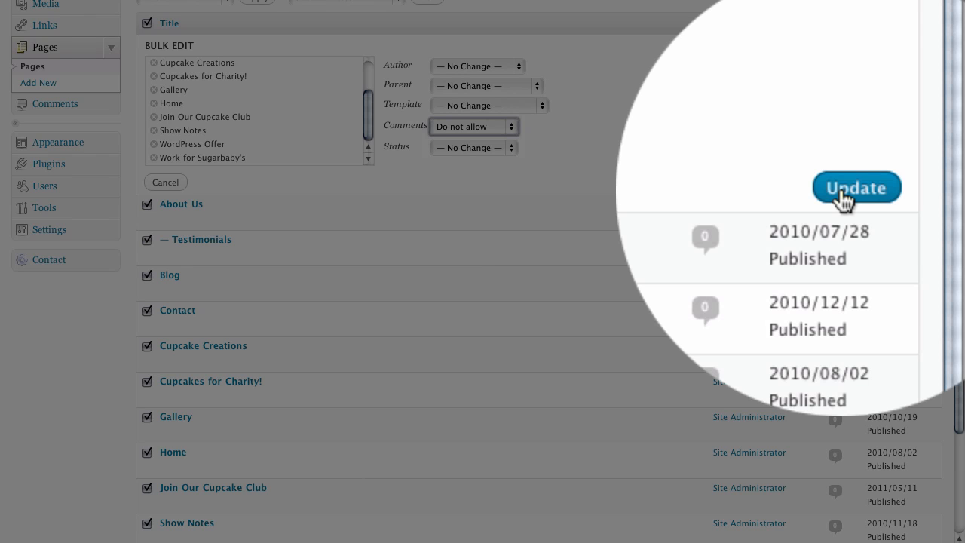
{"action": "left_click", "coordinate": [855, 187]}
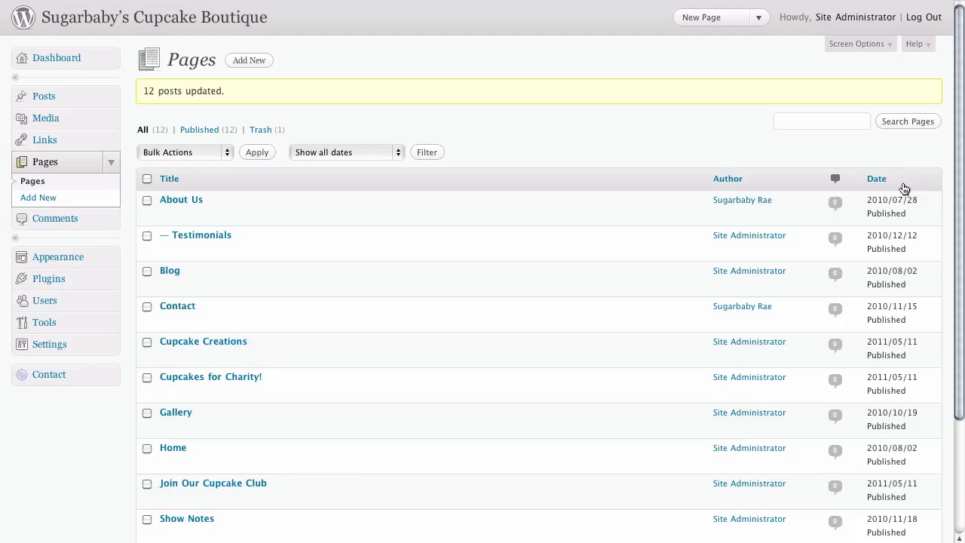
{"action": "mouse_move", "coordinate": [654, 159]}
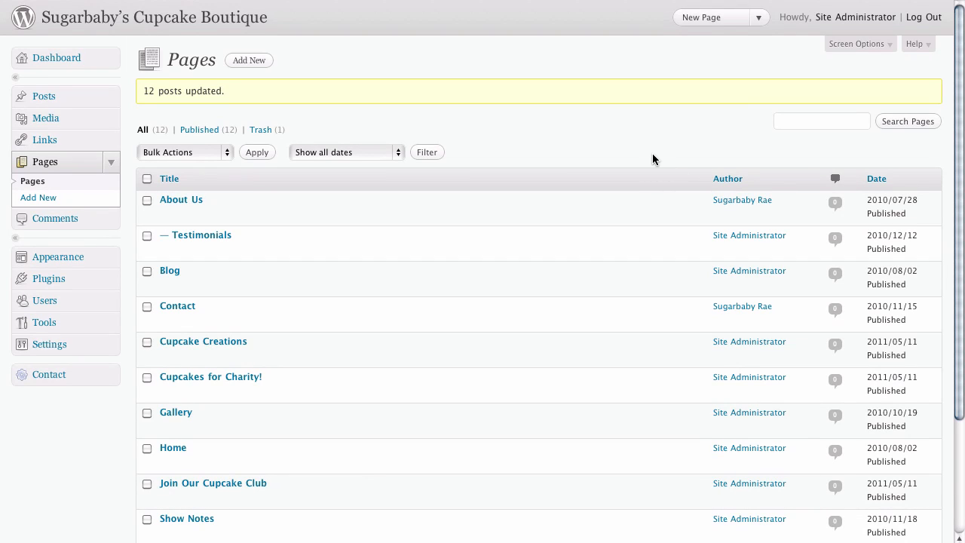